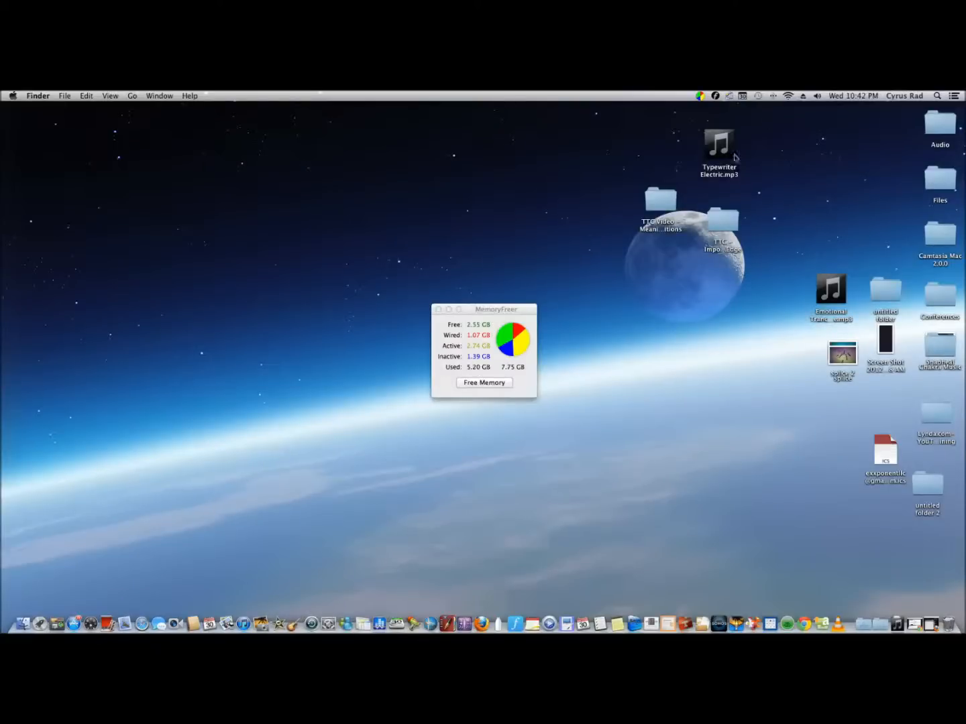
{"action": "mouse_move", "coordinate": [519, 345]}
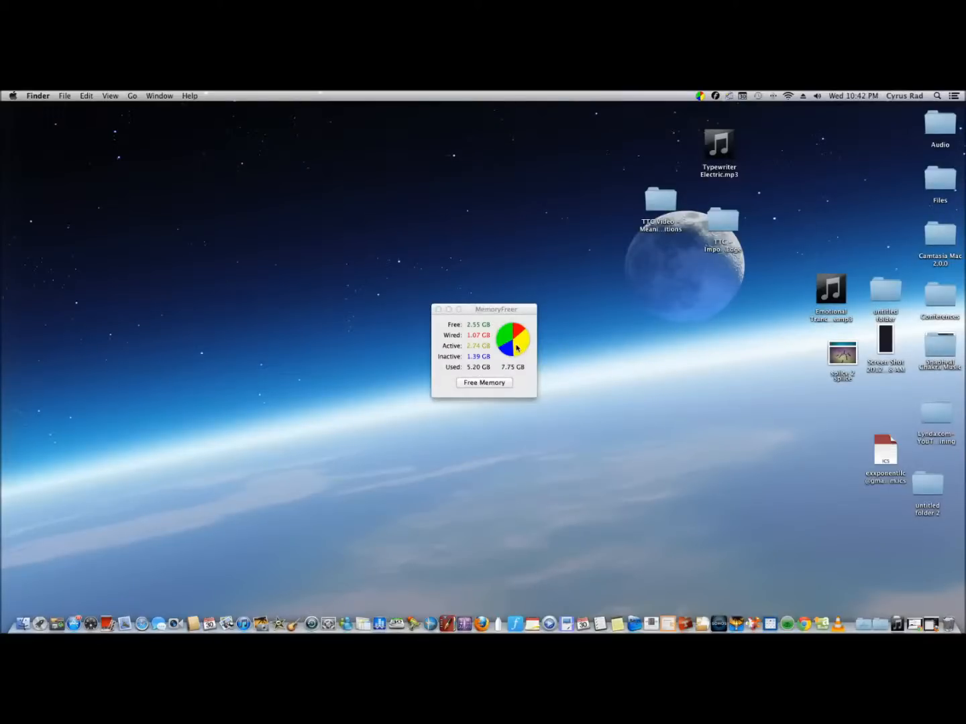
Drag the MemoryFreer window up and right, near the wallpaper's moon
{"action": "left_click_drag", "start_coordinate": [496, 309], "coordinate": [572, 224]}
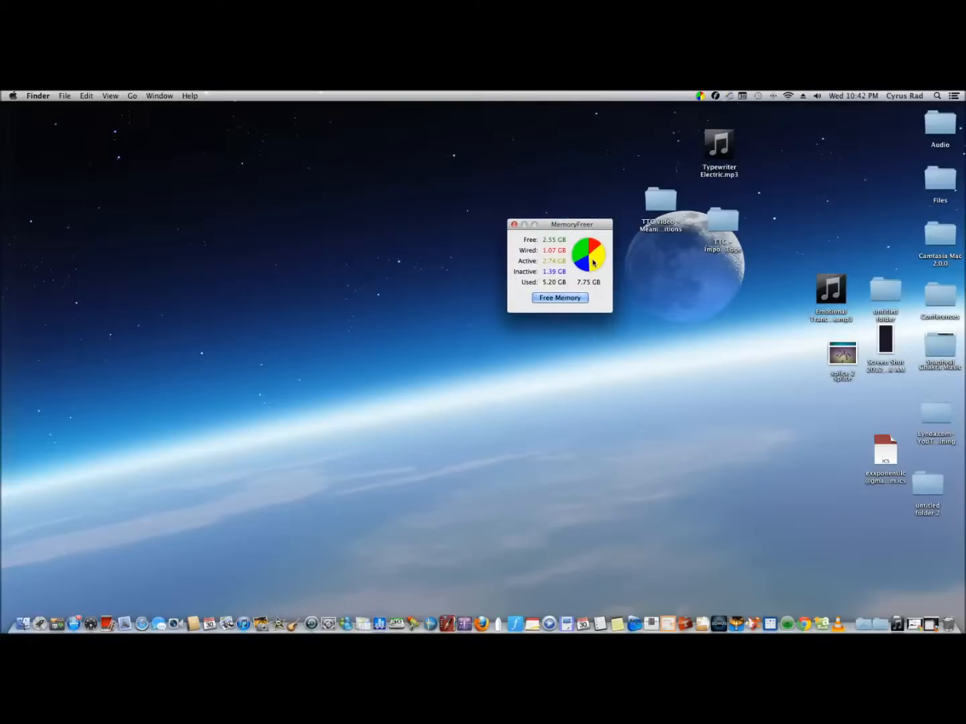
{"action": "mouse_move", "coordinate": [618, 328]}
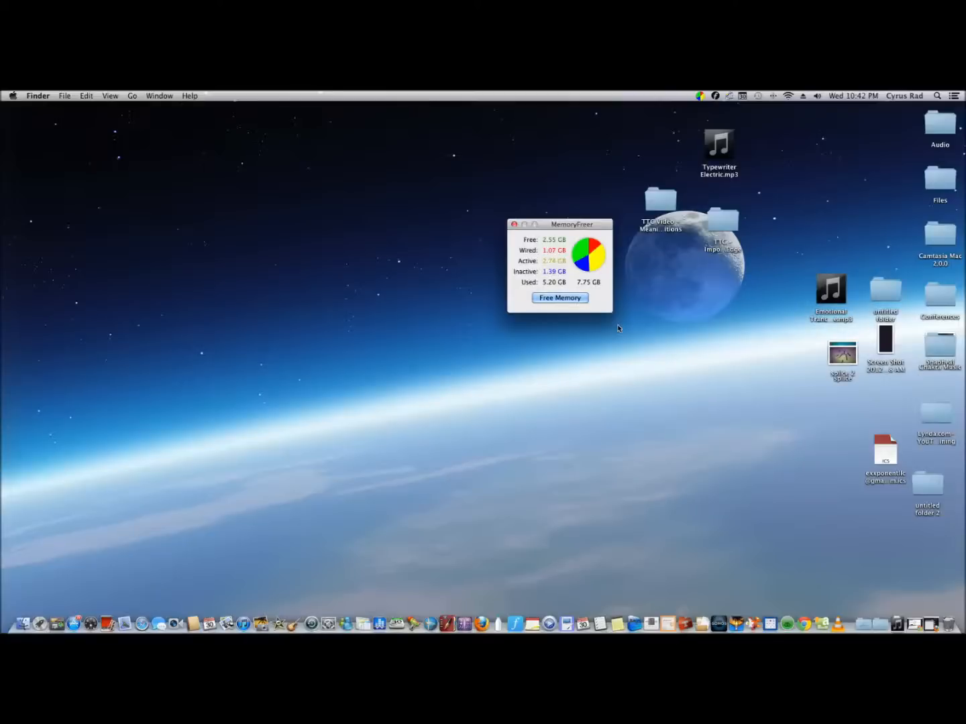
{"action": "mouse_move", "coordinate": [594, 282]}
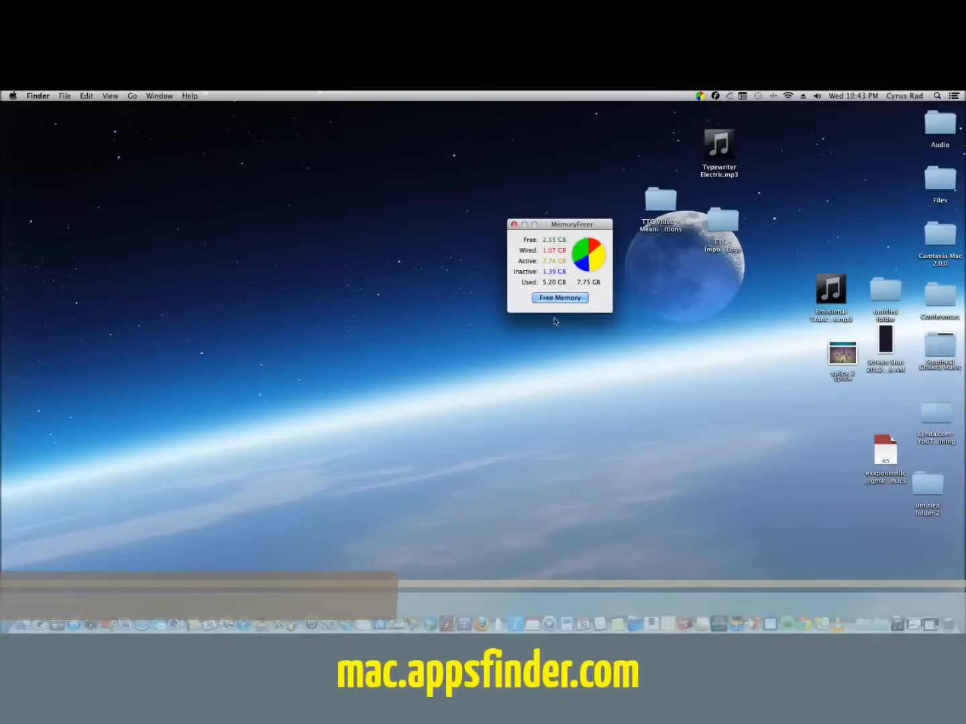
Start Free Memory and accept the brief-unresponsiveness warning note
{"action": "left_click", "coordinate": [560, 298]}
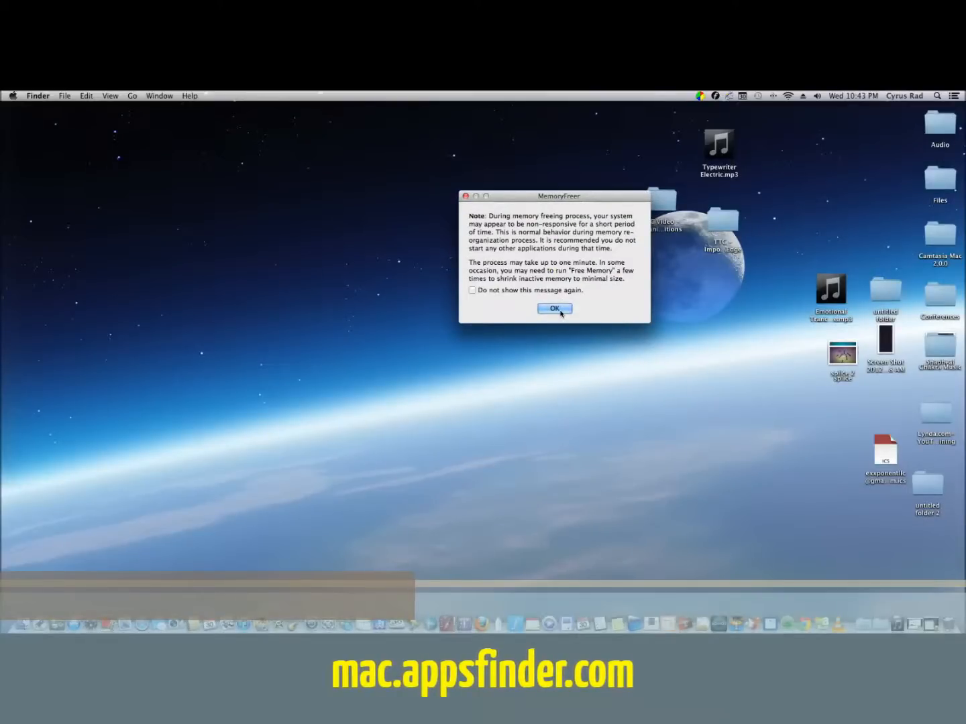
{"action": "left_click", "coordinate": [554, 308]}
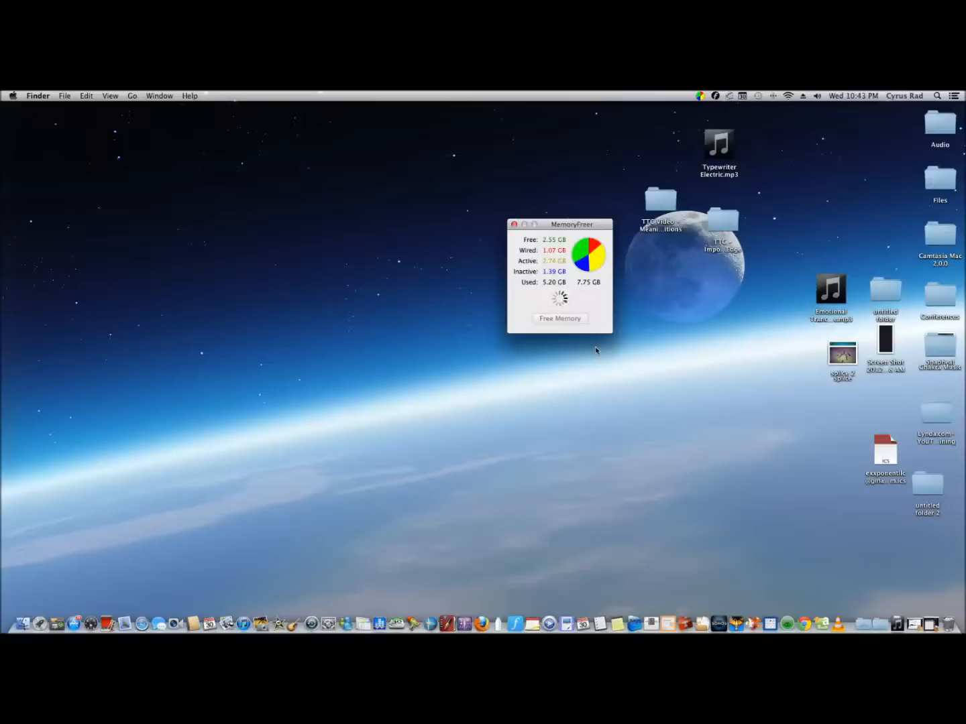
Let freeing complete until Free reads 3.87 GB and Used 3.87 GB of 7.75 GB
{"action": "left_click", "coordinate": [560, 325]}
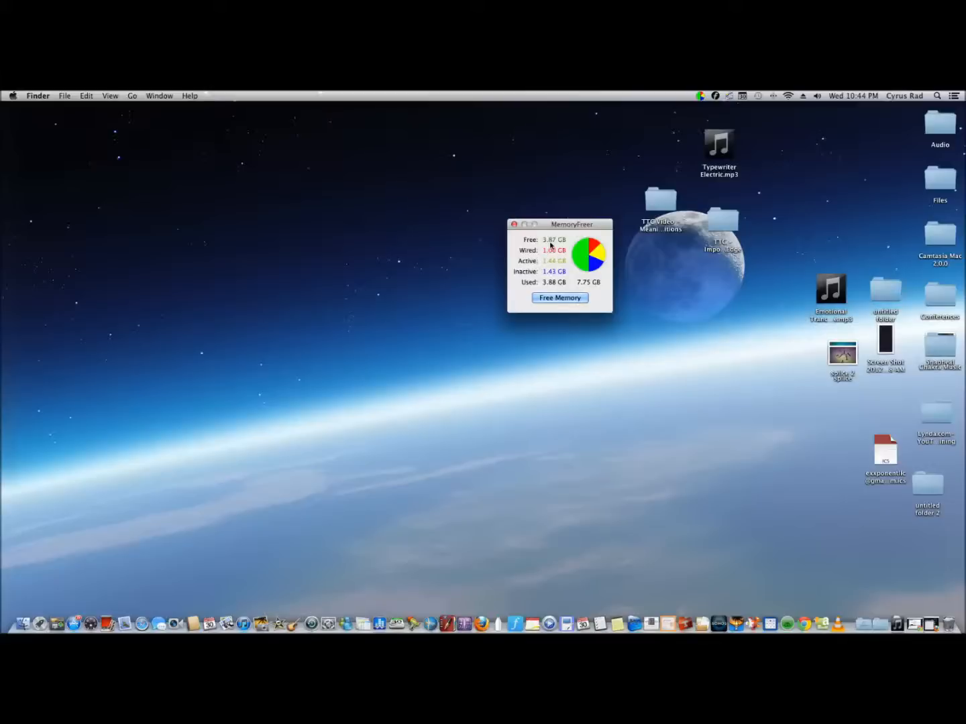
{"action": "left_click", "coordinate": [559, 298]}
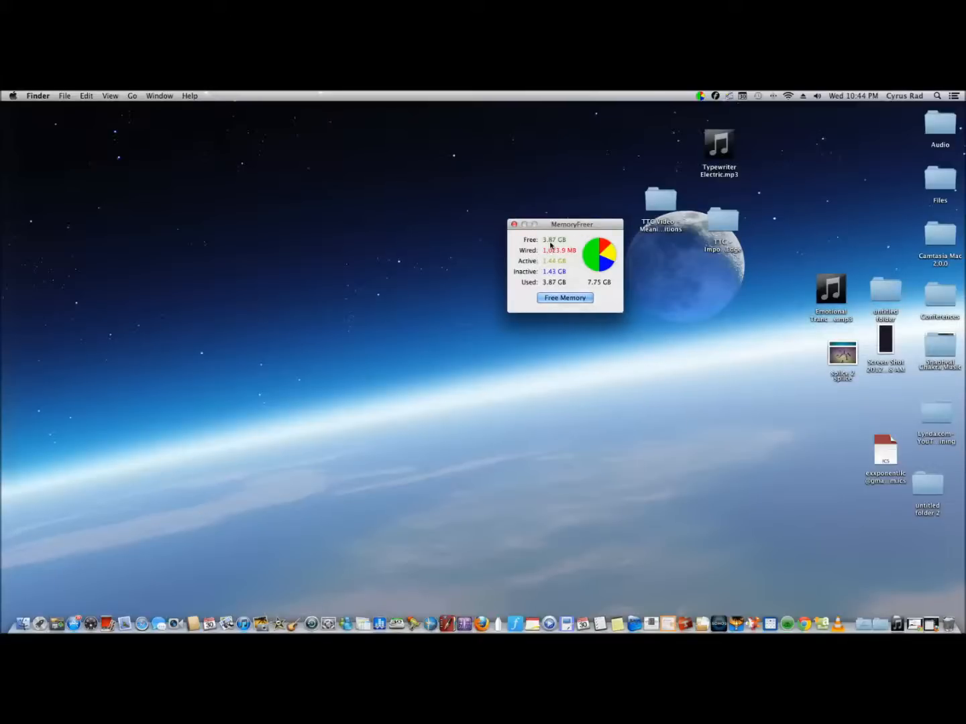